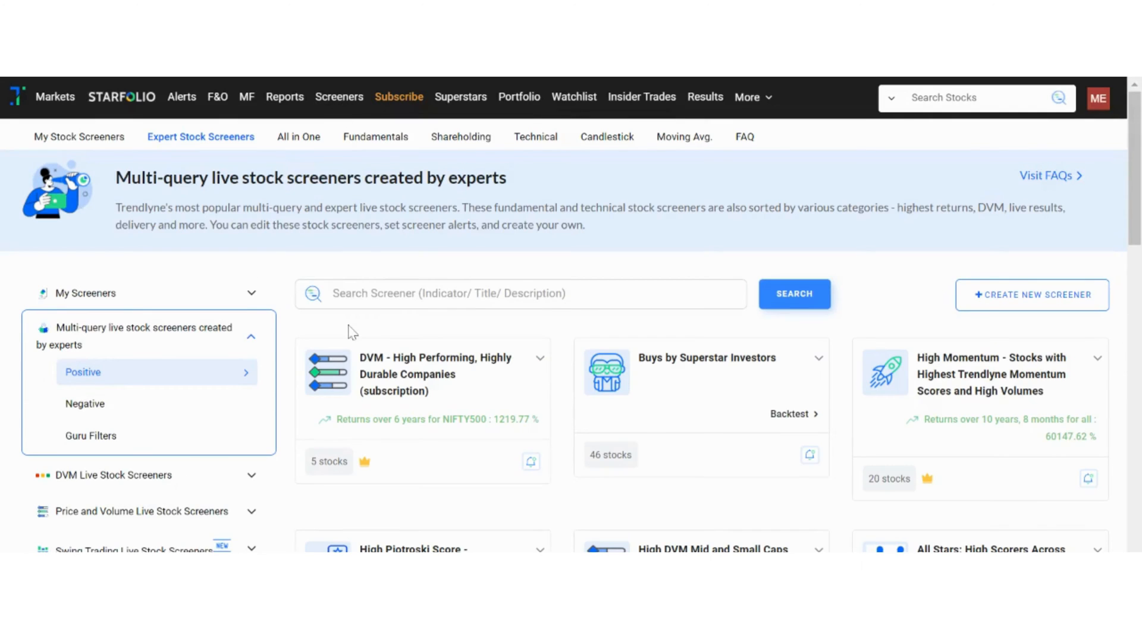
pyautogui.moveTo(595, 489)
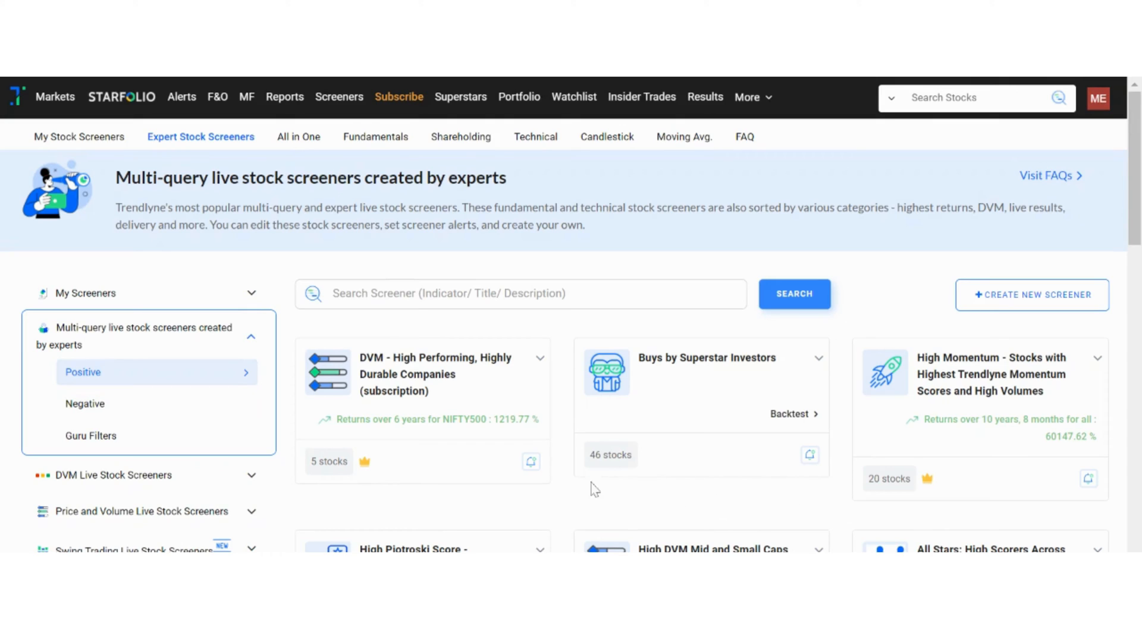
pyautogui.moveTo(437, 486)
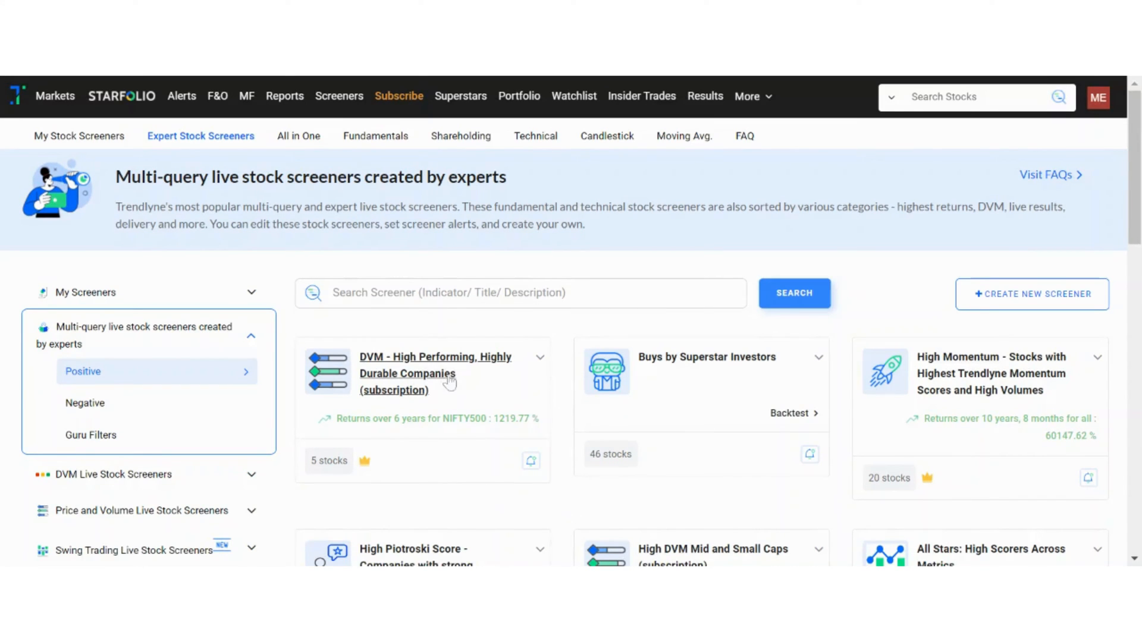
# Open the DVM - High Performing, Highly Durable Companies expert screener
pyautogui.click(435, 374)
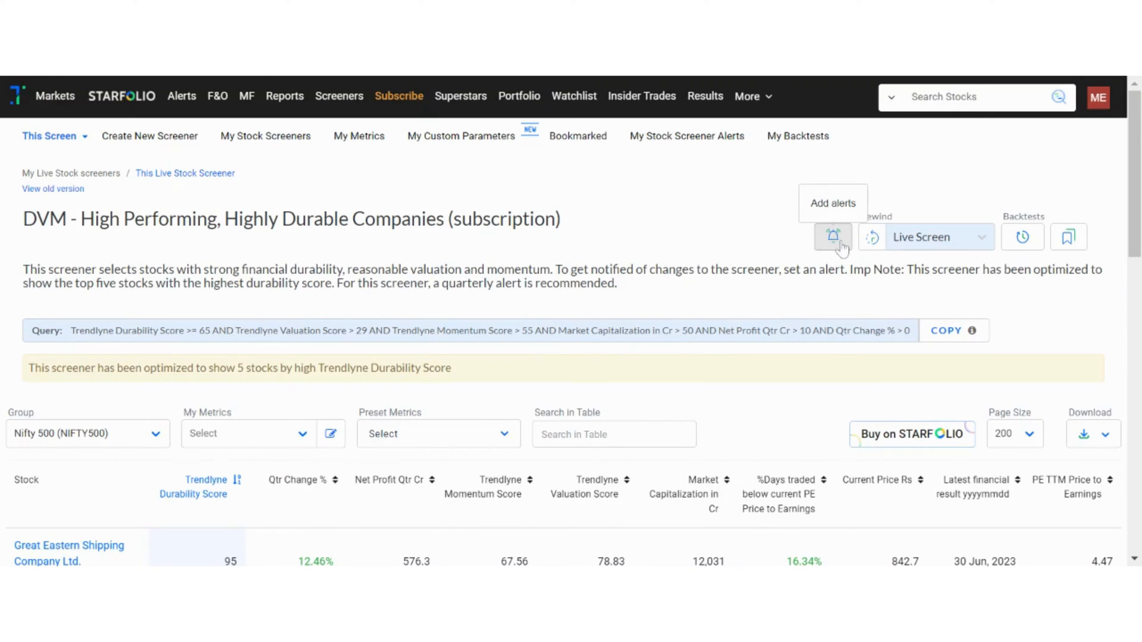
# Open the screener's alert settings and choose Quarterly as the interval
pyautogui.click(833, 237)
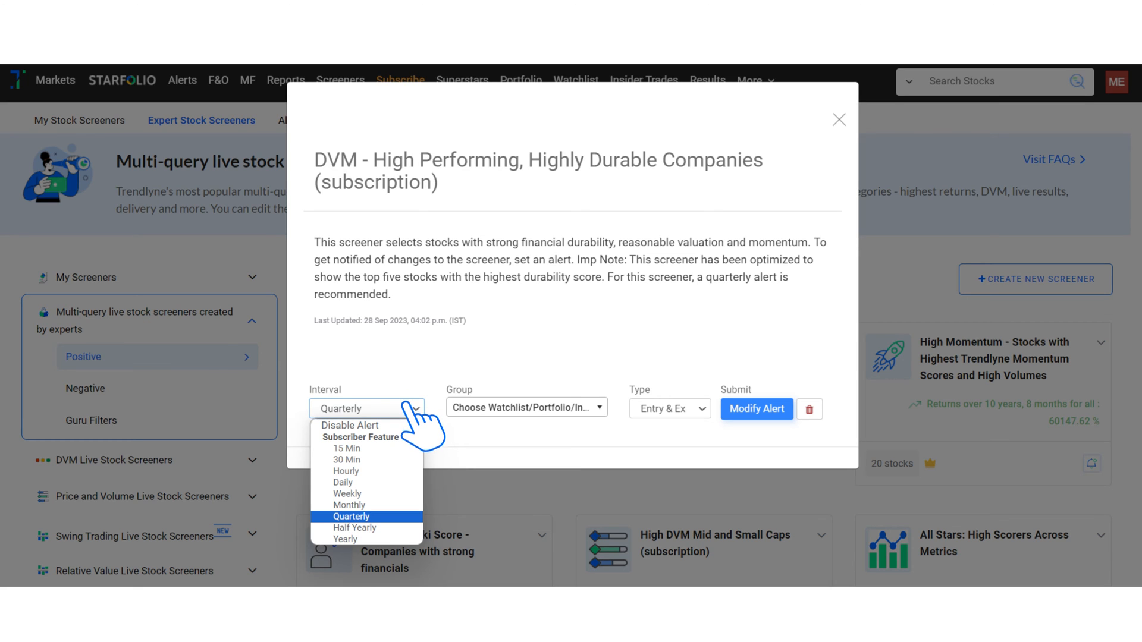
pyautogui.moveTo(412, 459)
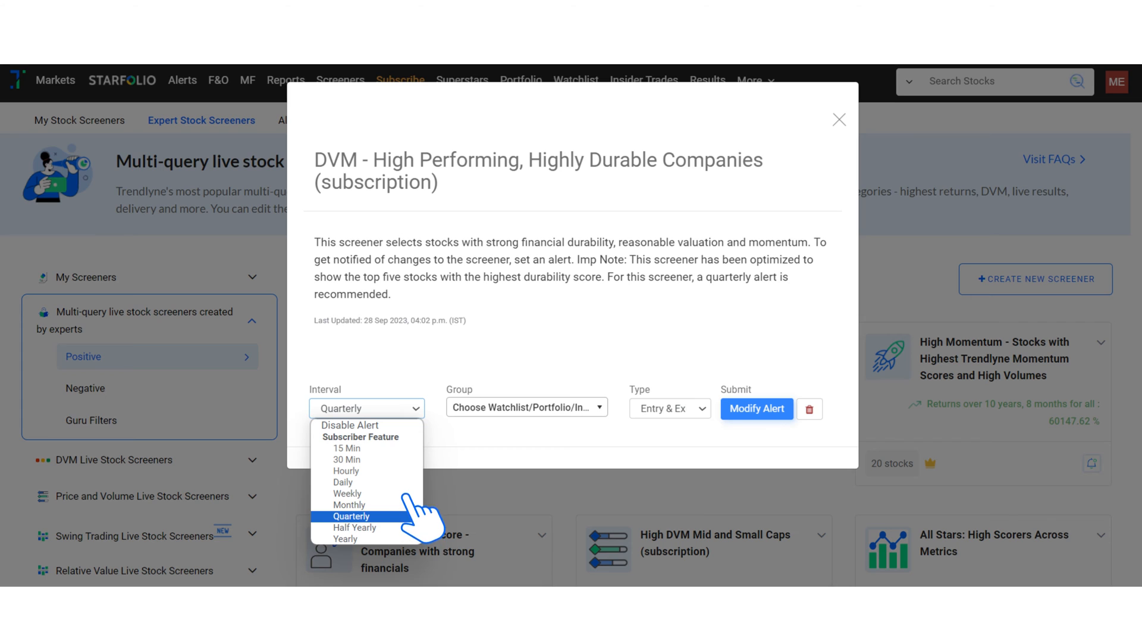
pyautogui.moveTo(415, 495)
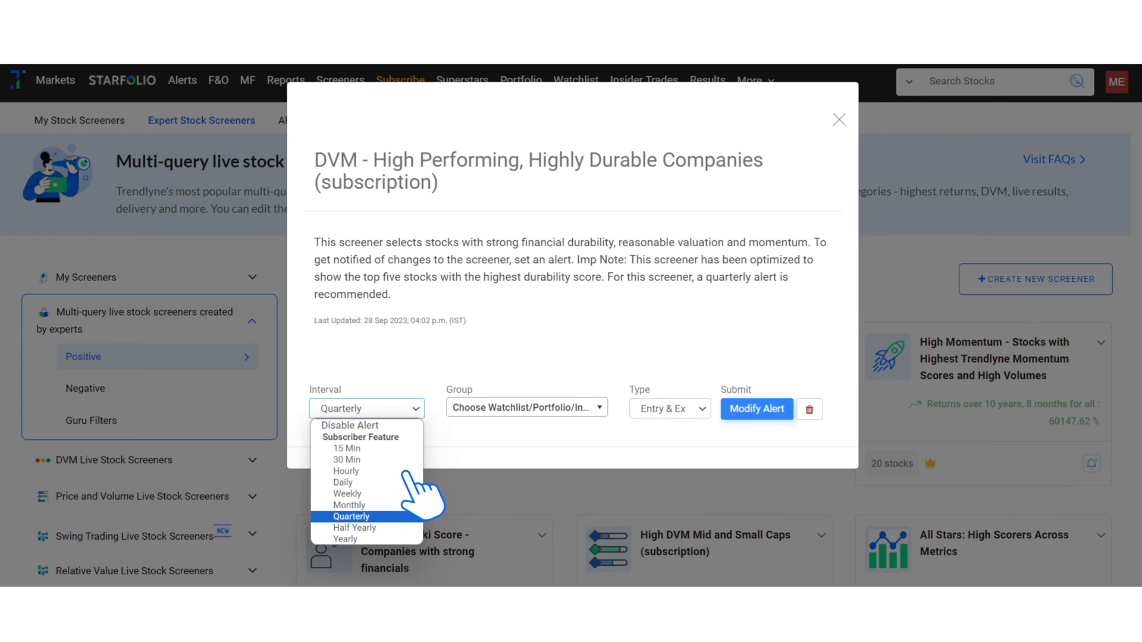
pyautogui.click(352, 517)
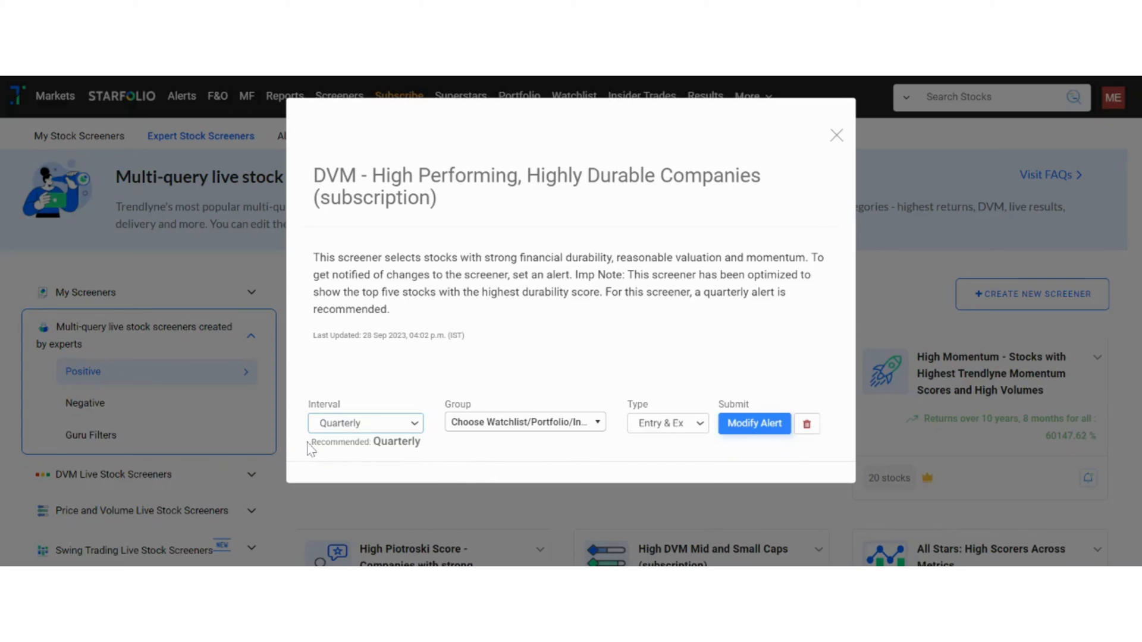
pyautogui.doubleClick(364, 441)
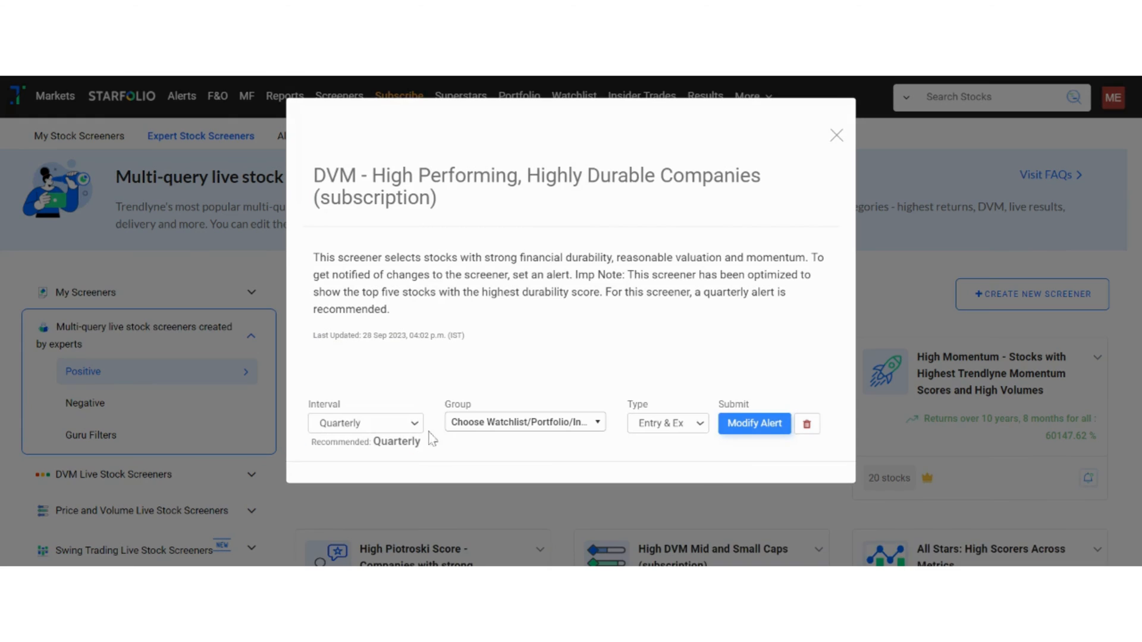
# Limit the alert to the Nifty 500 (NIFTY500) group and view the Type options
pyautogui.click(524, 422)
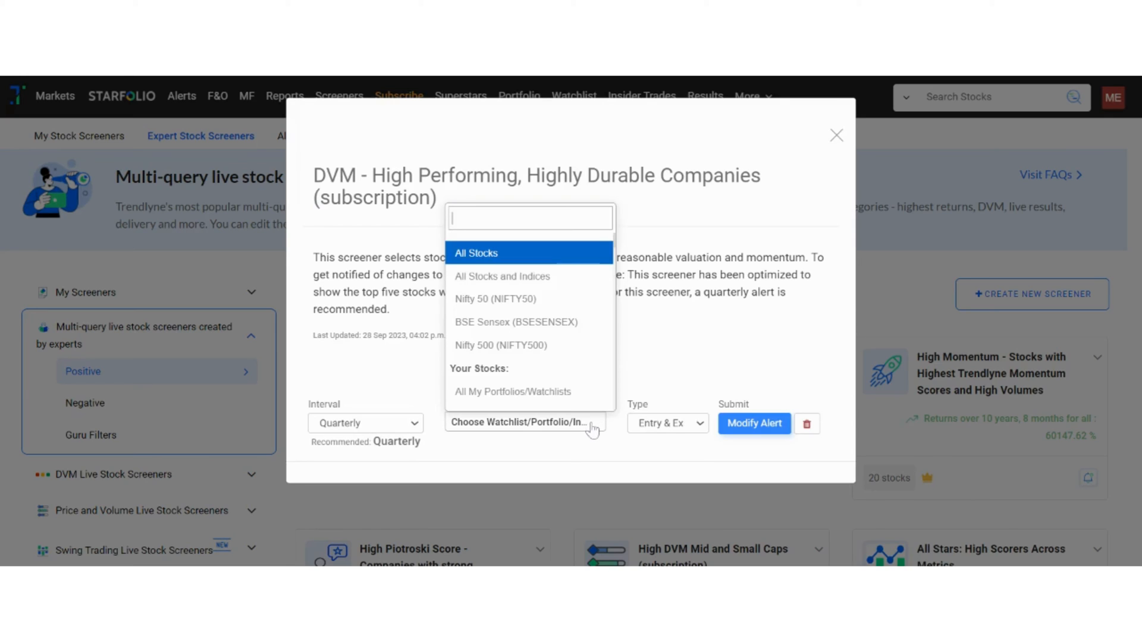
pyautogui.click(501, 345)
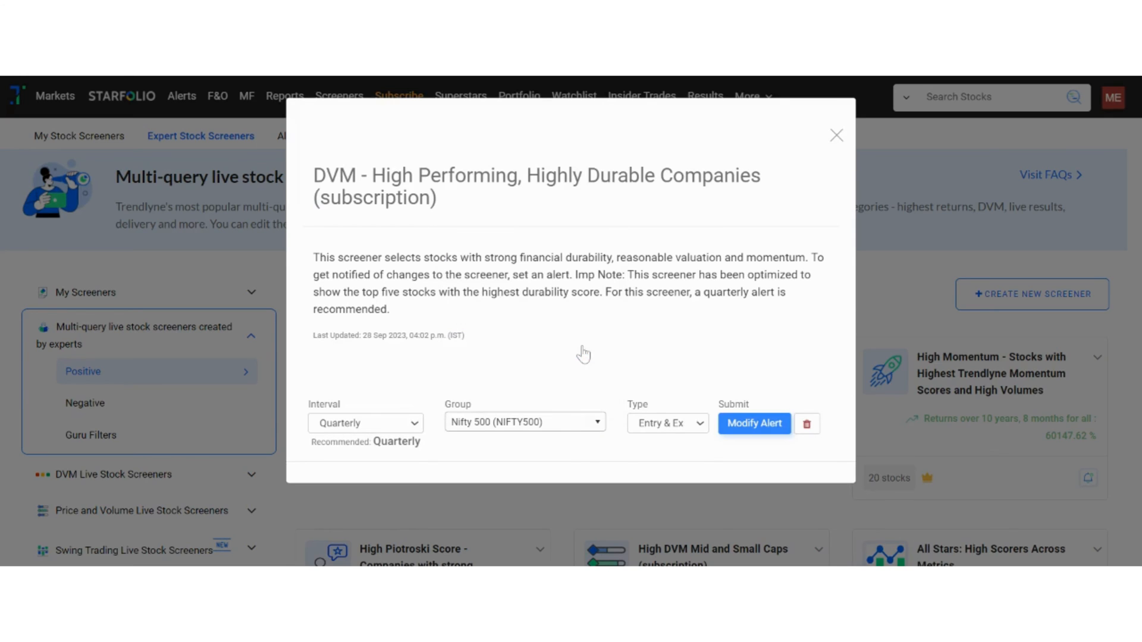
pyautogui.click(524, 422)
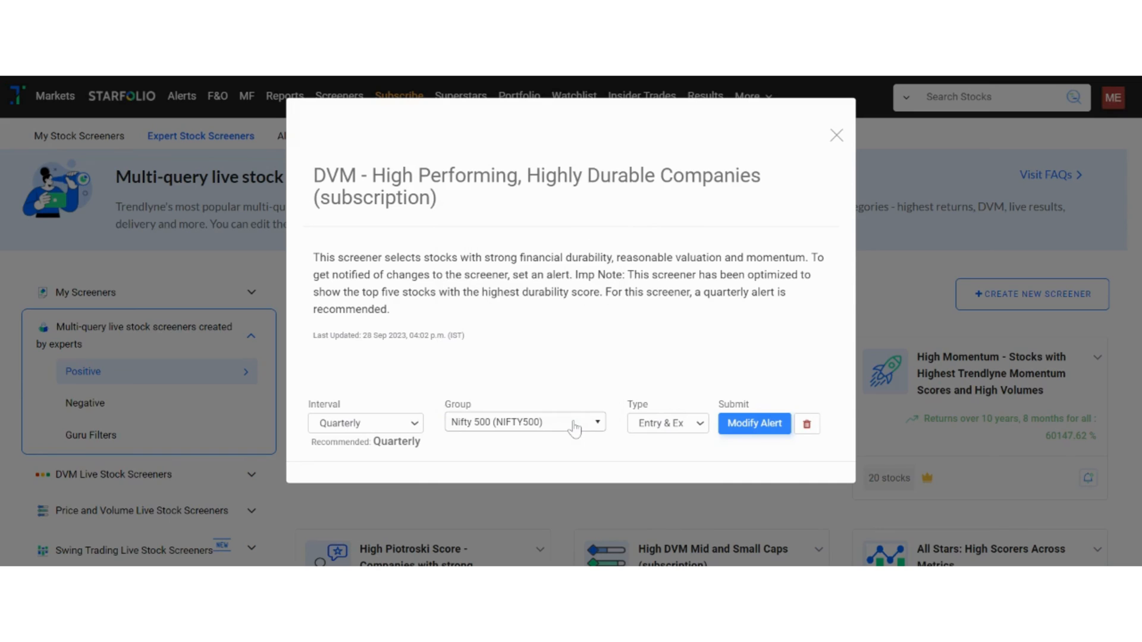
pyautogui.moveTo(654, 432)
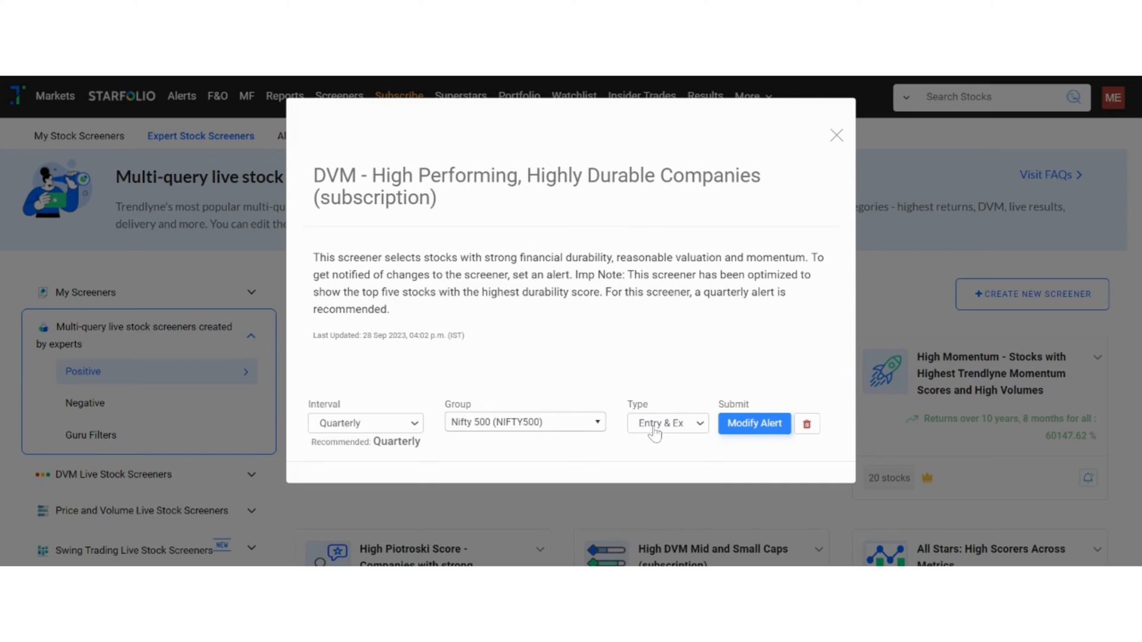
pyautogui.click(664, 424)
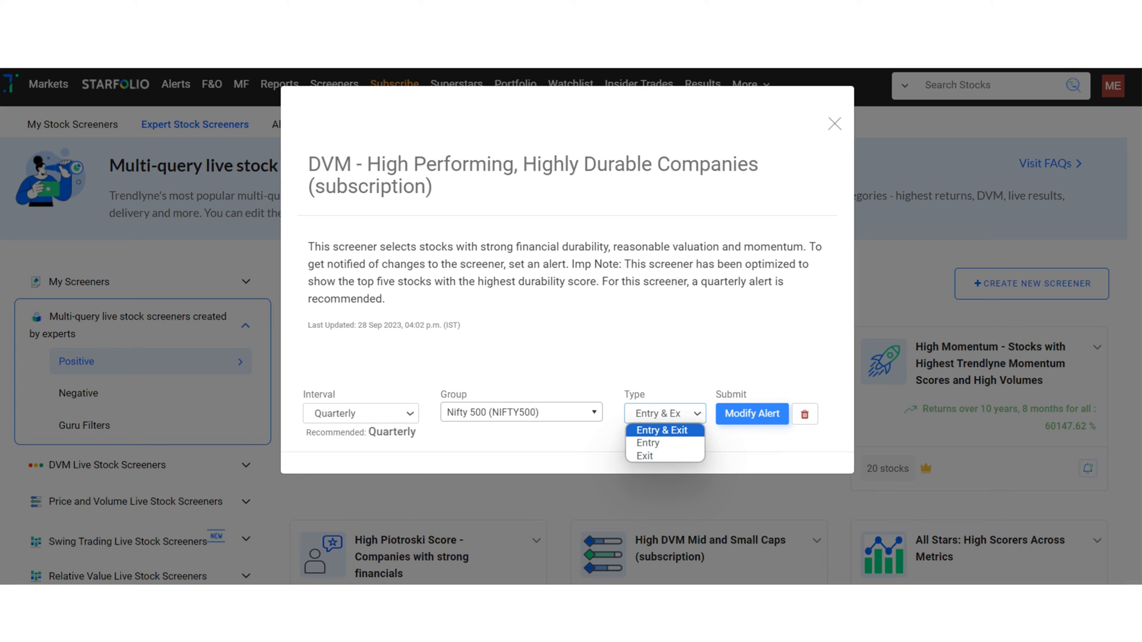
# Choose Entry & Exit and save the alert via Modify Alert
pyautogui.click(752, 414)
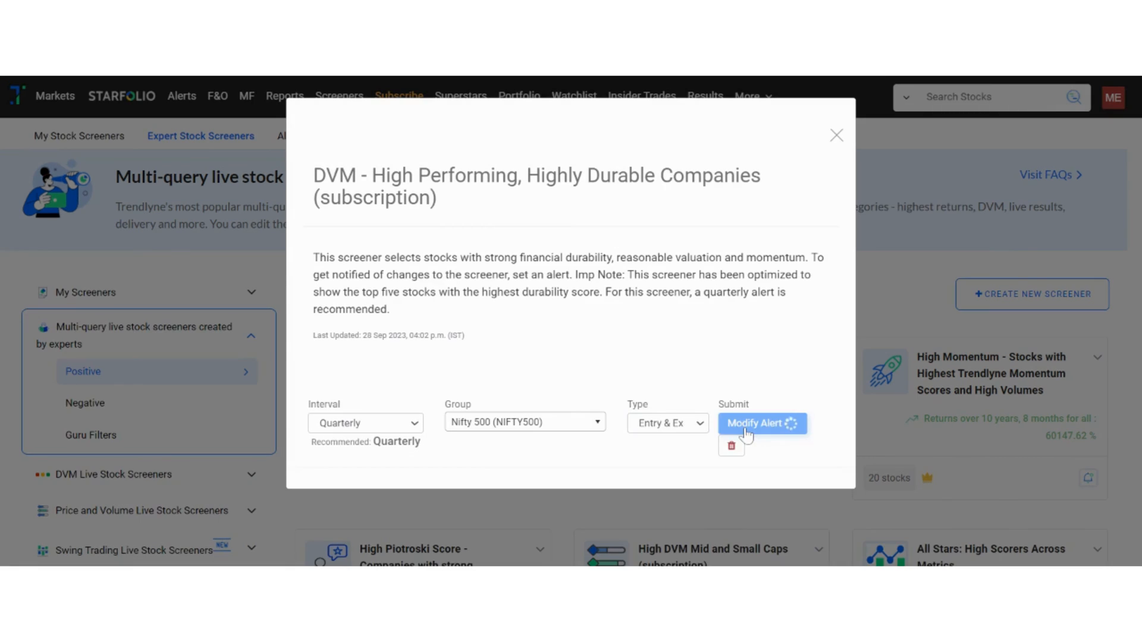
pyautogui.click(762, 424)
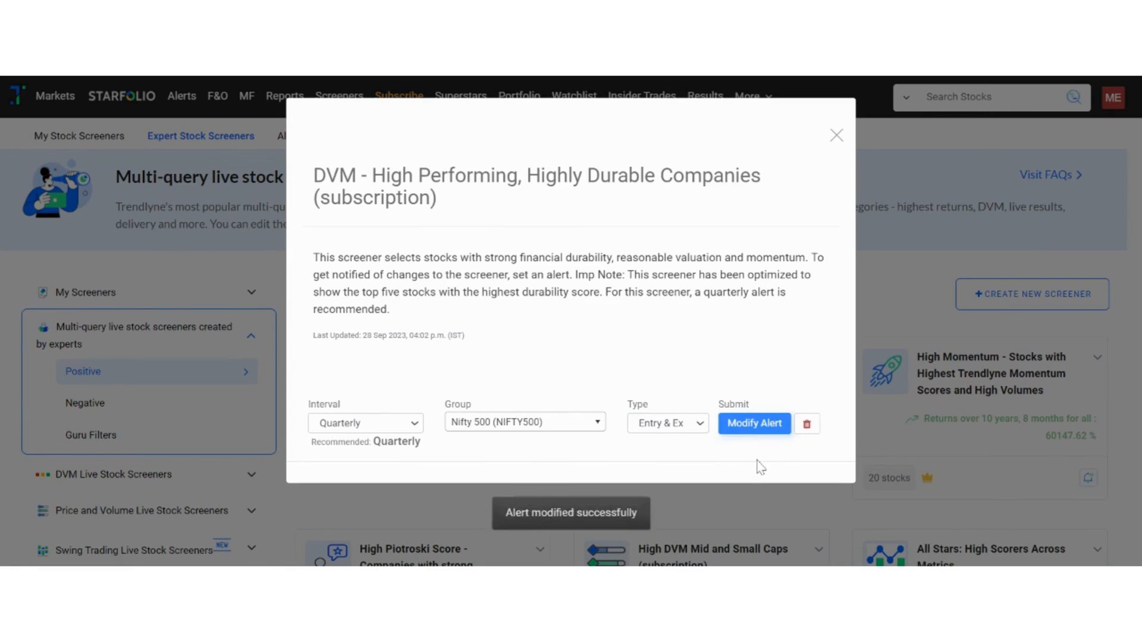
pyautogui.click(836, 135)
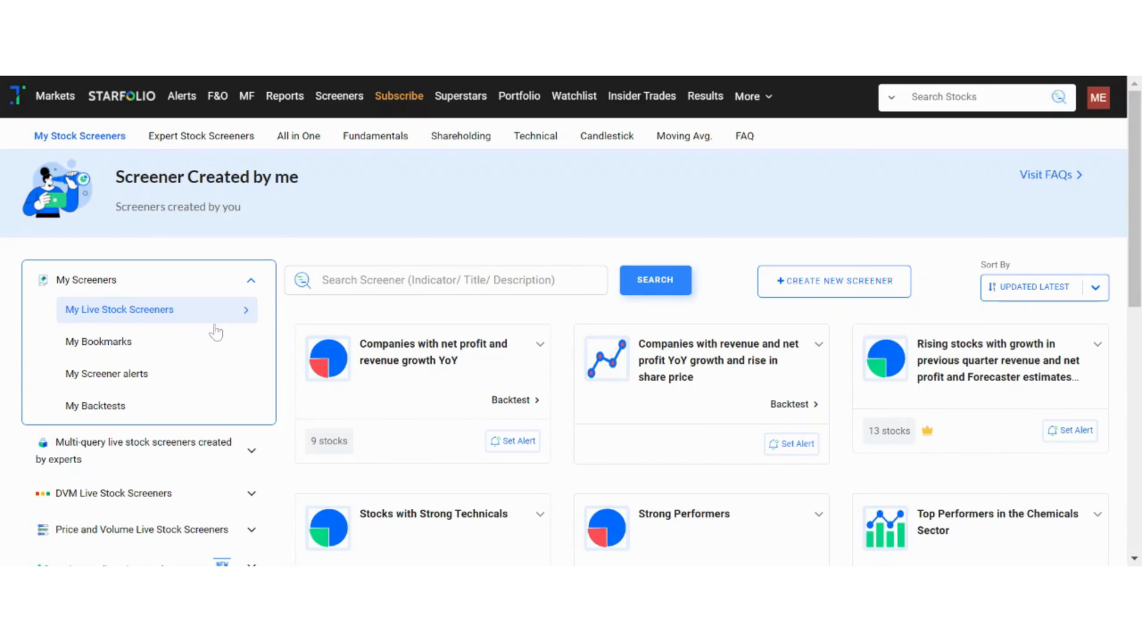
pyautogui.moveTo(408, 395)
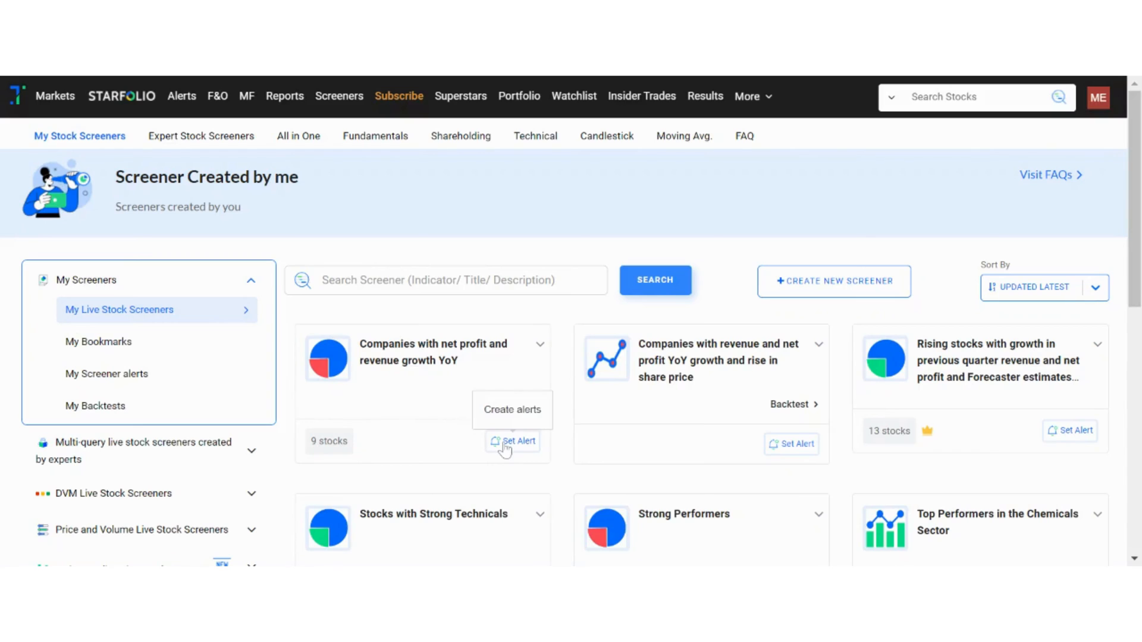
# Save a Daily, Nifty 500, Entry & Exit alert on the net profit growth screener
pyautogui.click(518, 440)
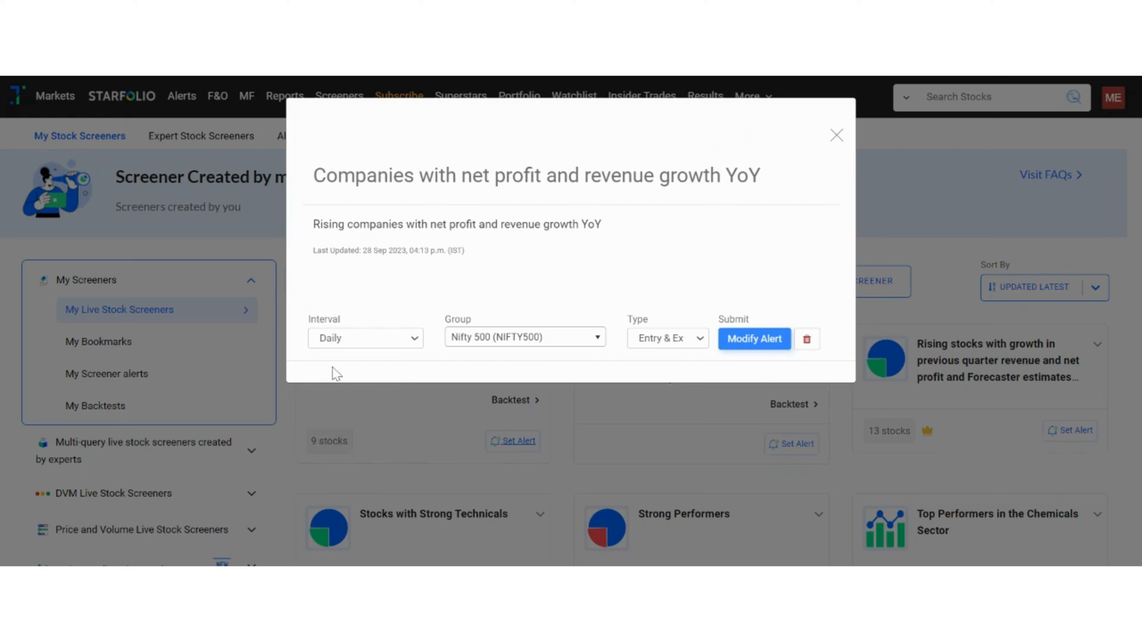
pyautogui.moveTo(596, 375)
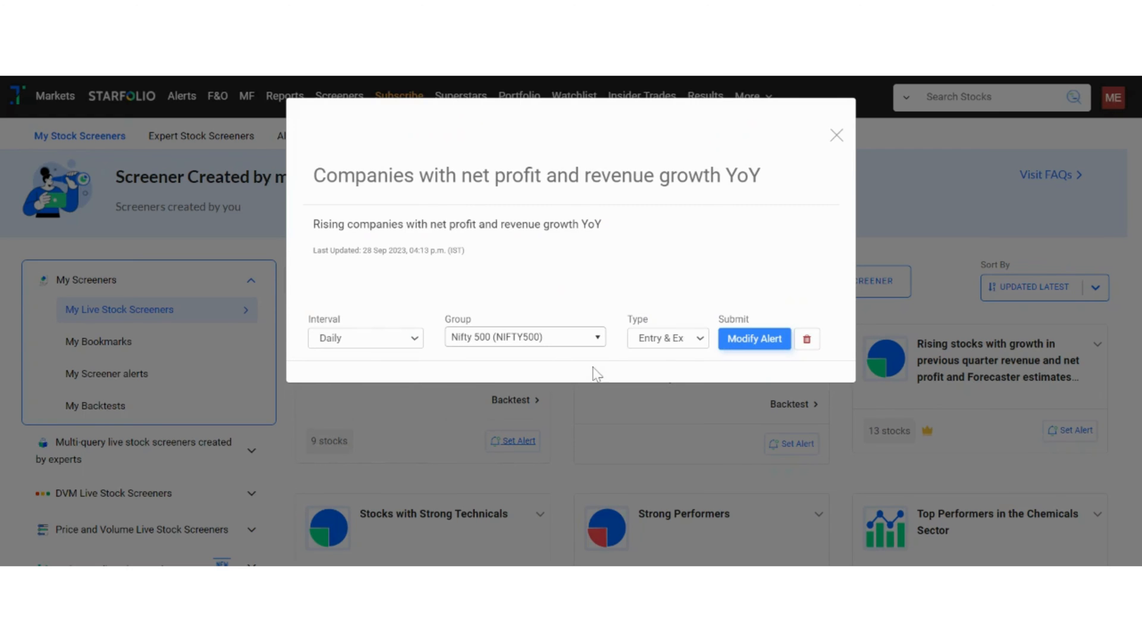
pyautogui.moveTo(755, 372)
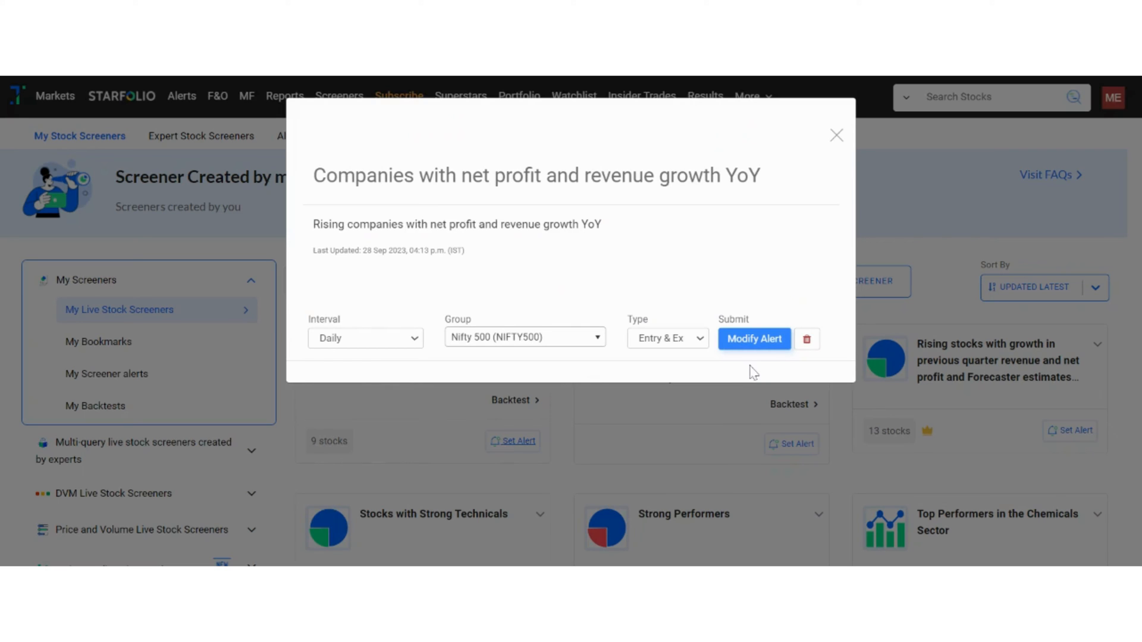
pyautogui.click(754, 339)
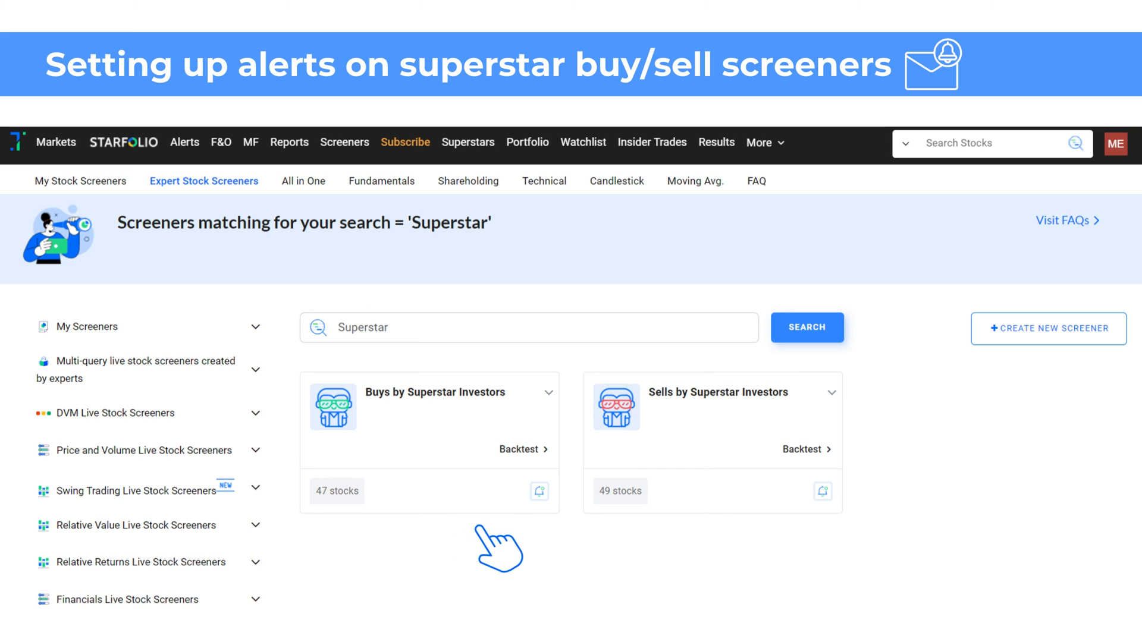
pyautogui.moveTo(551, 545)
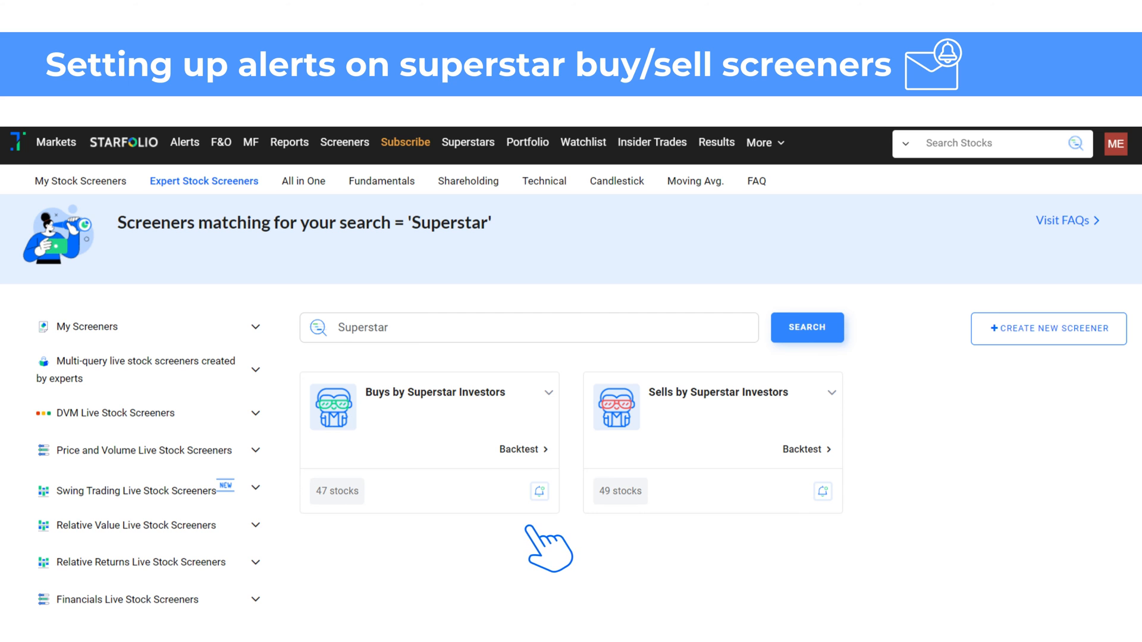
pyautogui.moveTo(547, 546)
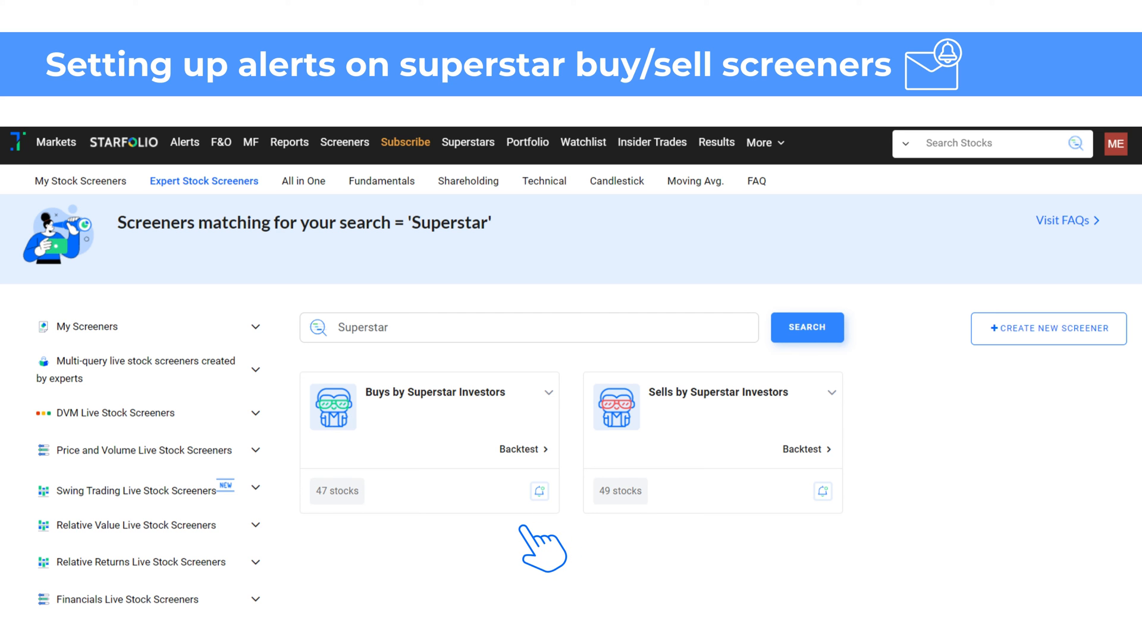
# Search expert screeners for 'Superstar' to list the Superstar Investors screeners
pyautogui.click(365, 143)
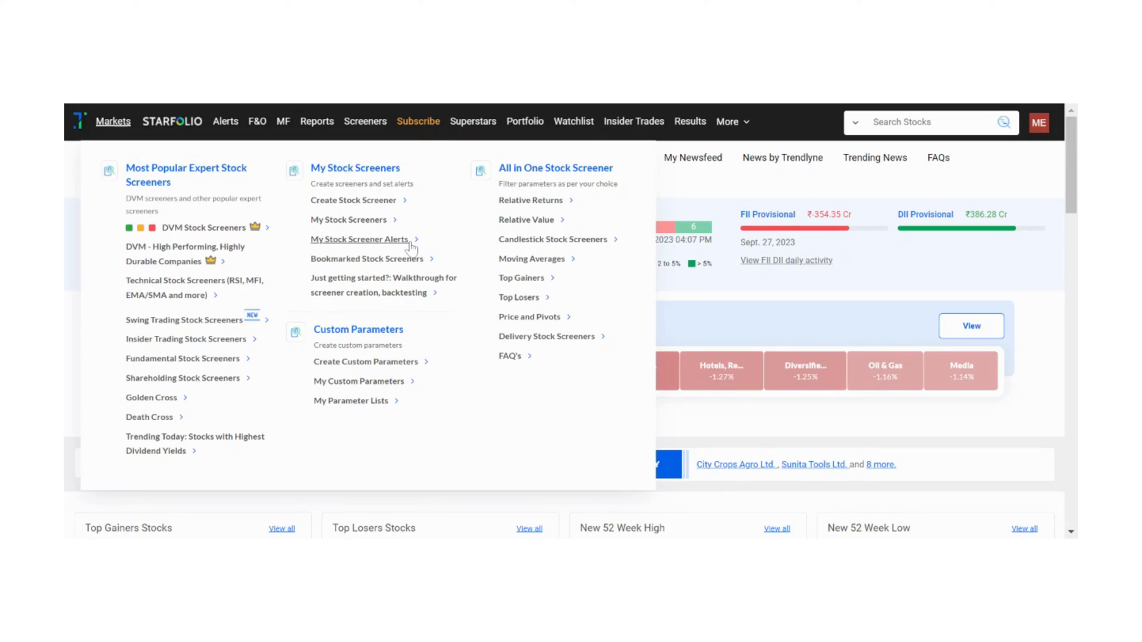
# Open My Stock Screener Alerts and browse the list of alerts
pyautogui.click(359, 239)
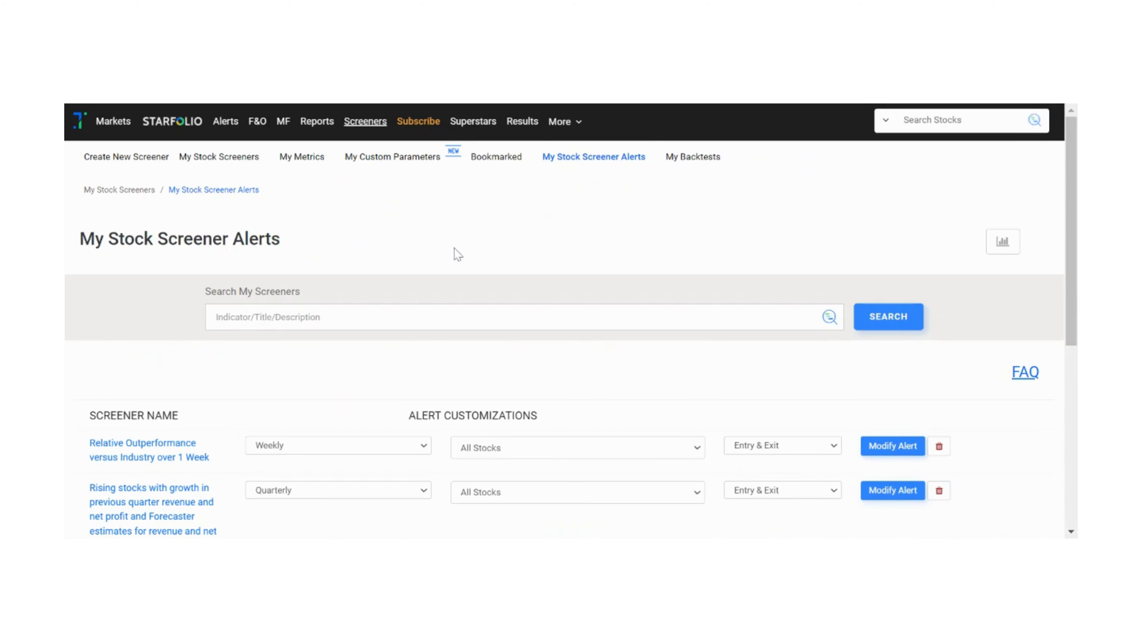
pyautogui.scroll(-3)
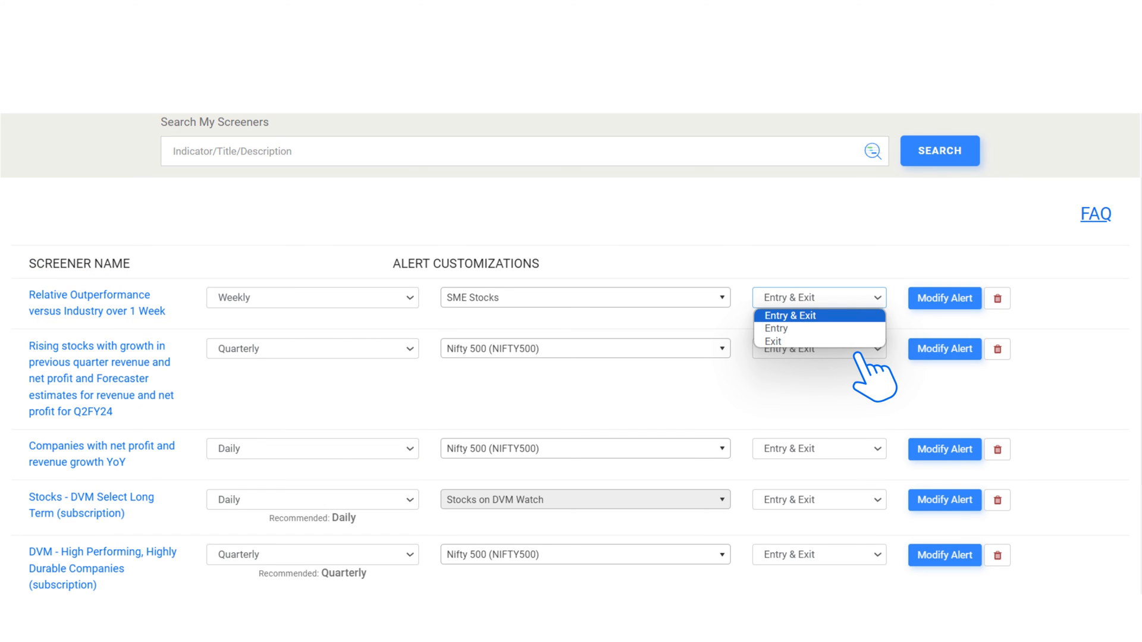
pyautogui.moveTo(871, 378)
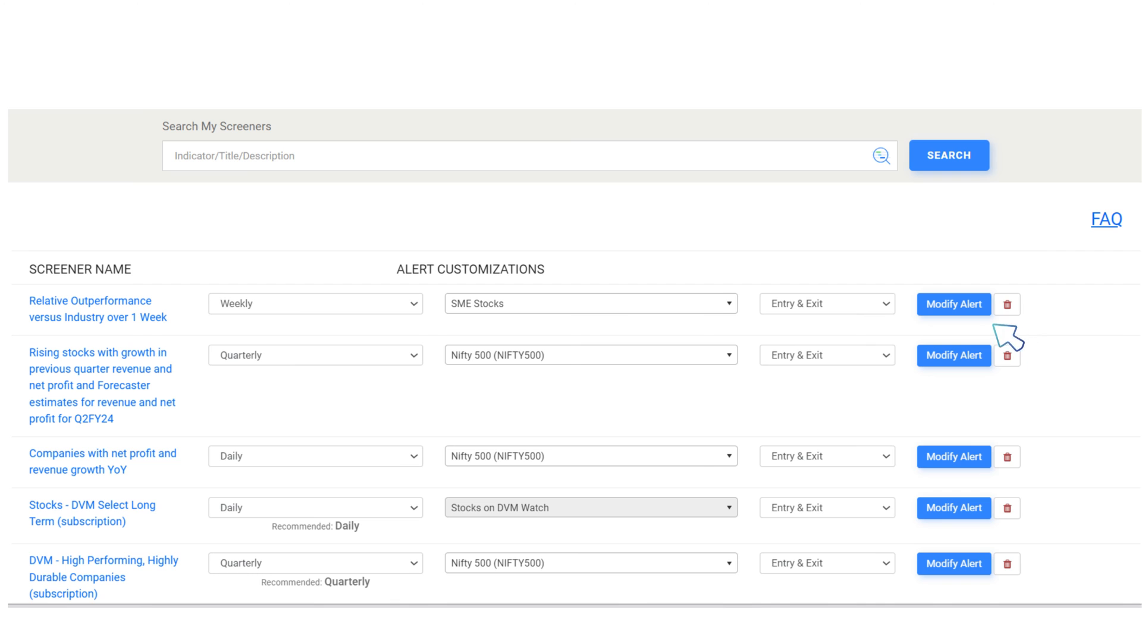
pyautogui.moveTo(1020, 354)
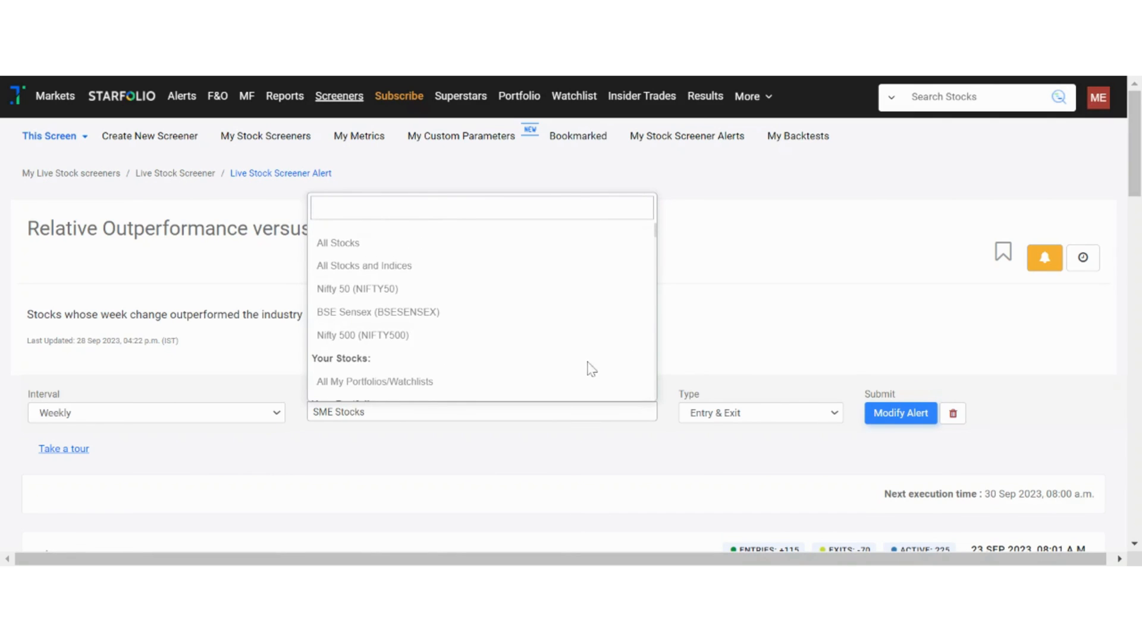
# Switch the alert's group to BSE Sensex (BSESENSEX) and save it
pyautogui.click(377, 312)
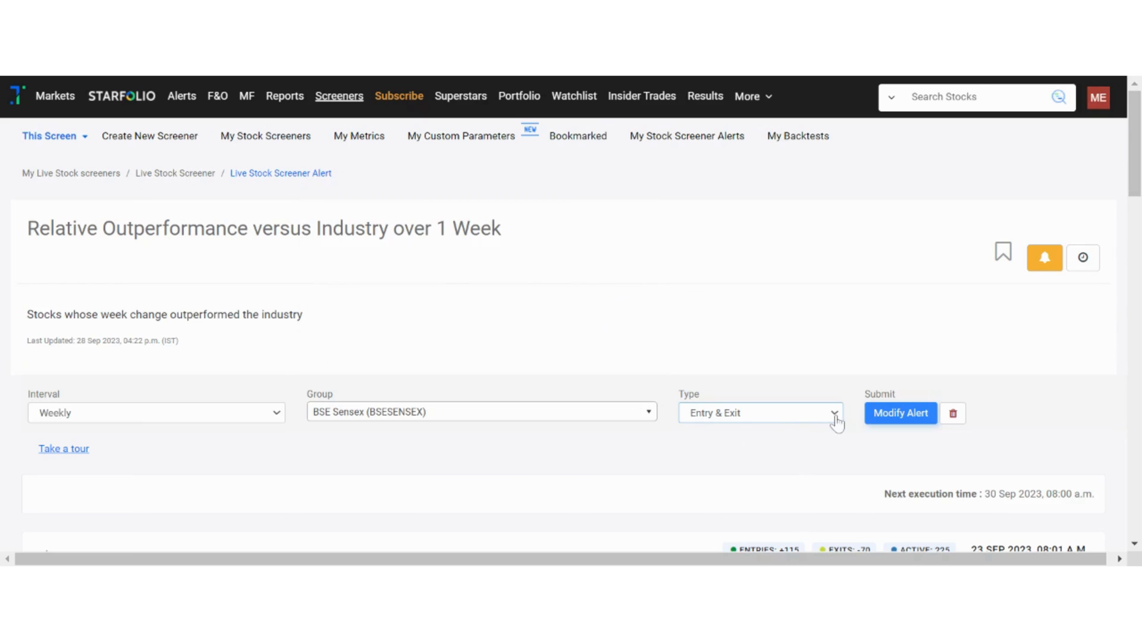
pyautogui.click(901, 413)
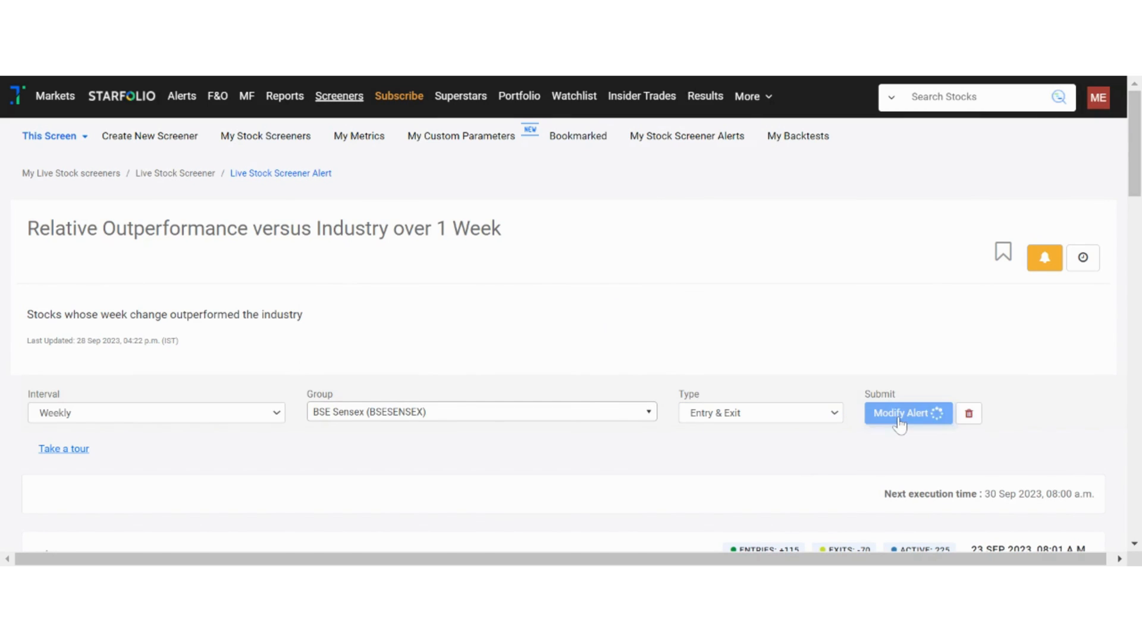